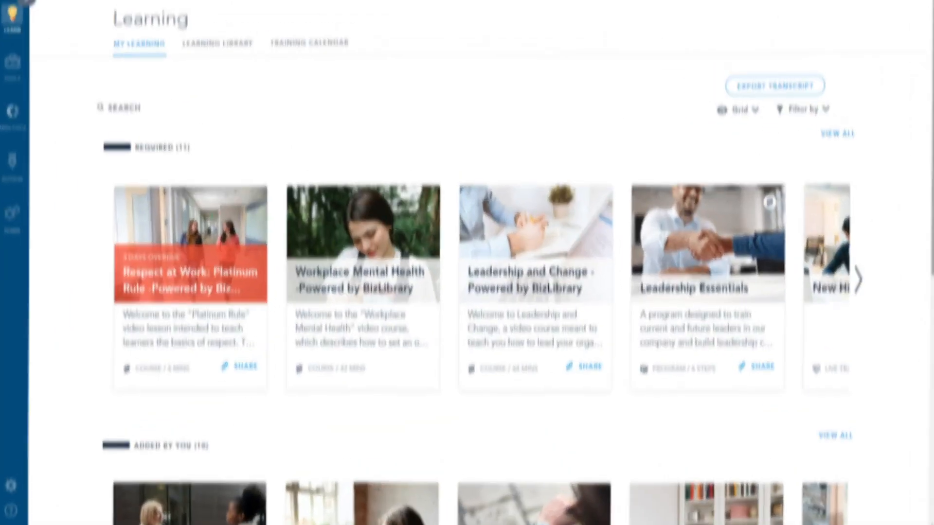
Step: Show the Learning Library, then the Training Calendar as a dated session list
{"action": "left_click", "coordinate": [215, 58]}
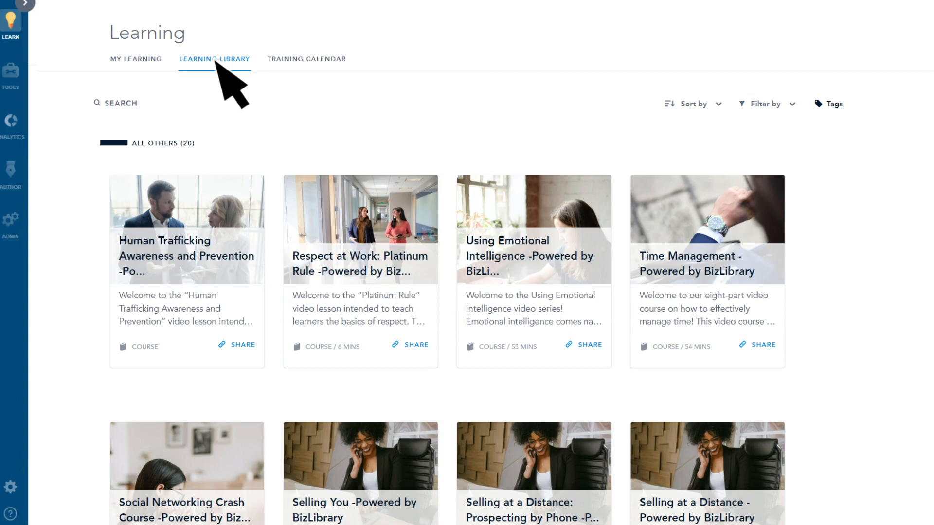
{"action": "left_click", "coordinate": [307, 59]}
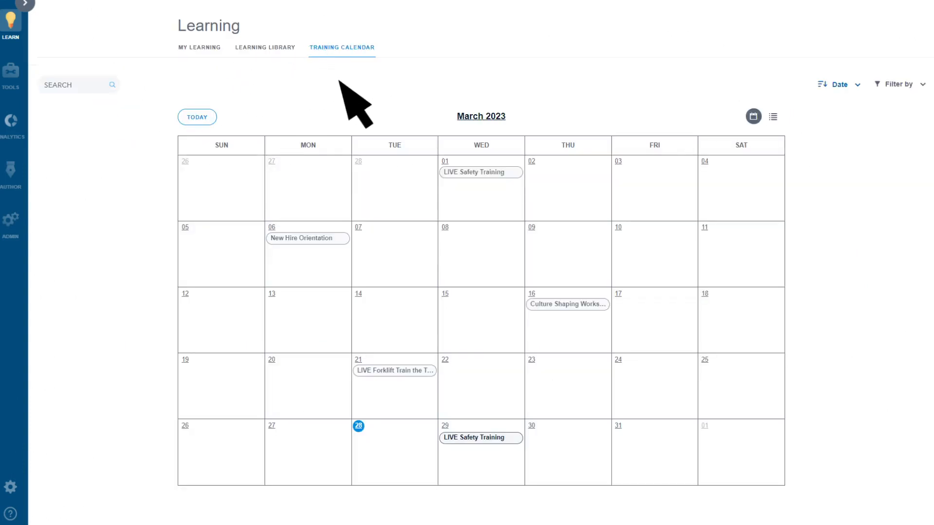
{"action": "left_click", "coordinate": [773, 117]}
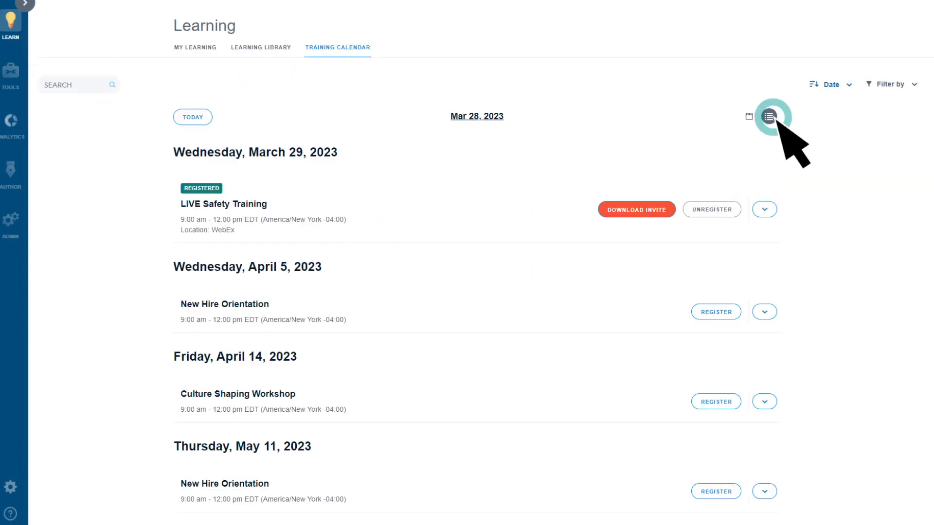
{"action": "left_click", "coordinate": [770, 116]}
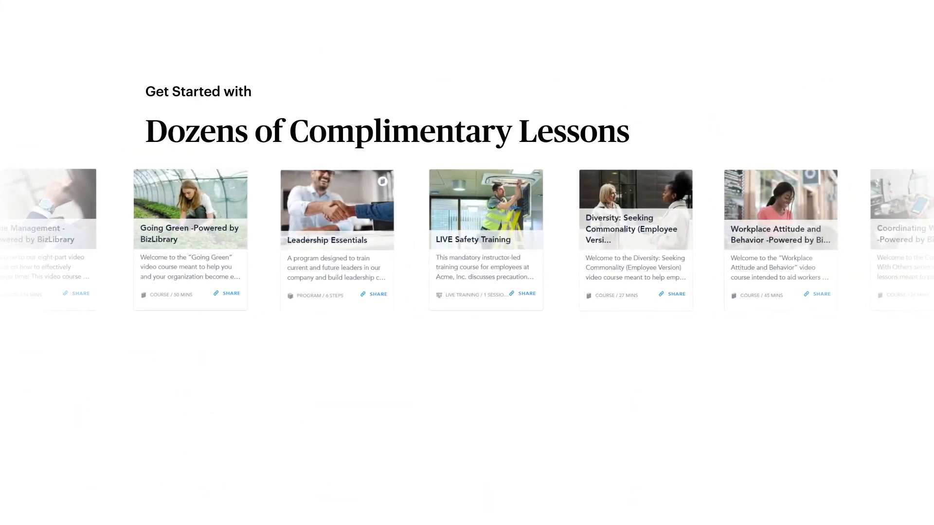
Step: Scroll down to the course collection tiles, including New Hire Orientation and Non-Harassment sets
{"action": "scroll", "scroll_direction": "down", "scroll_amount": 3}
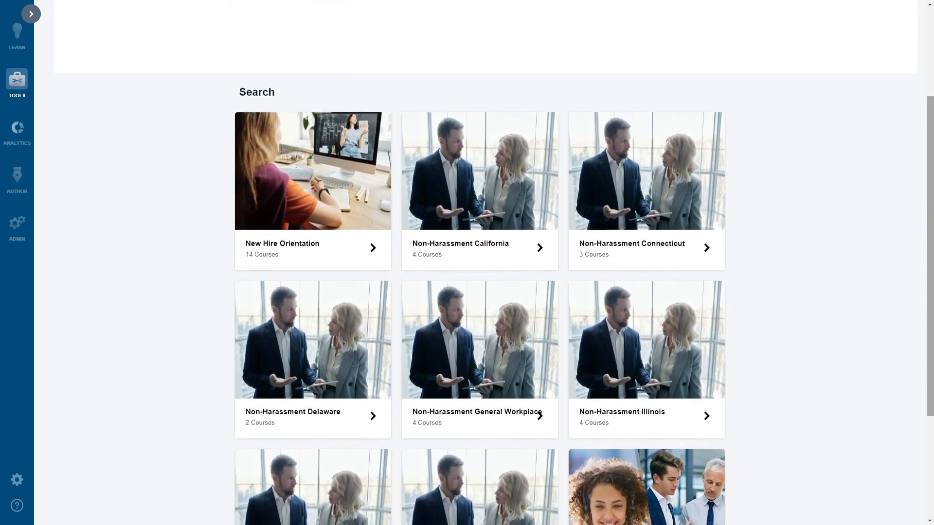
{"action": "scroll", "scroll_direction": "down", "scroll_amount": 3}
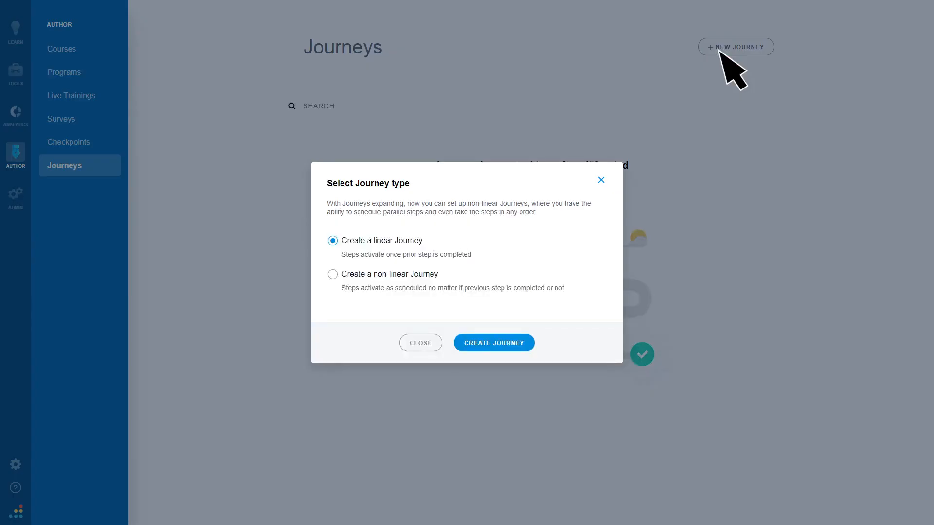
Step: Create 'First Year Learning Journey' with Acme Employee Self-Service Features as its first course step
{"action": "left_click", "coordinate": [493, 342]}
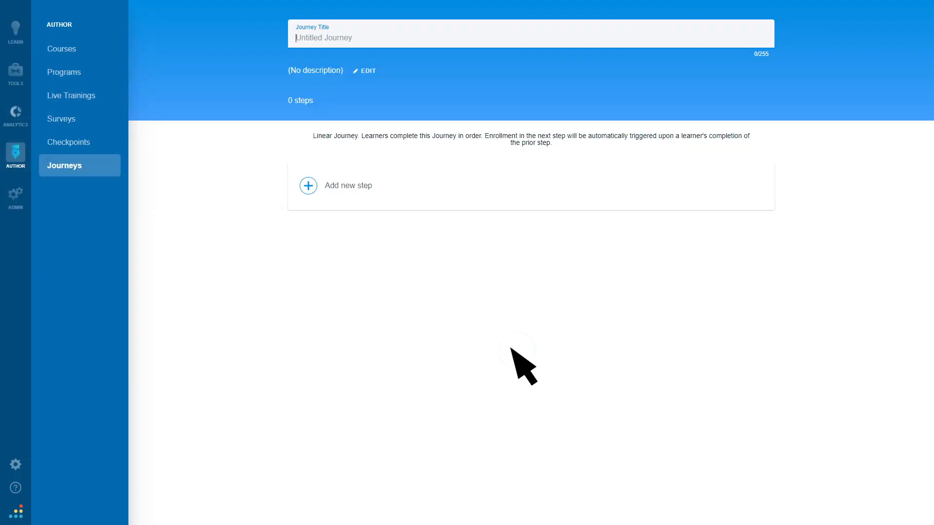
{"action": "type", "text": "First Year Learning Journey"}
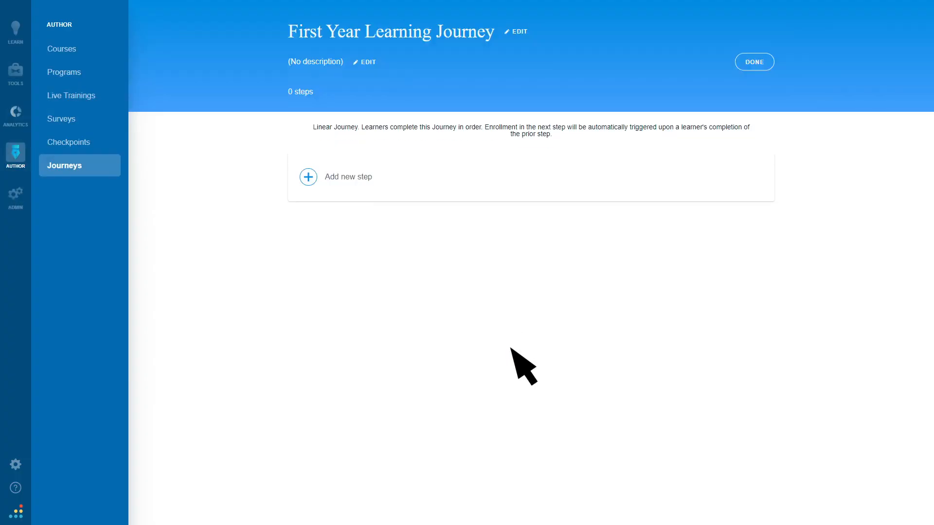
{"action": "left_click", "coordinate": [308, 176]}
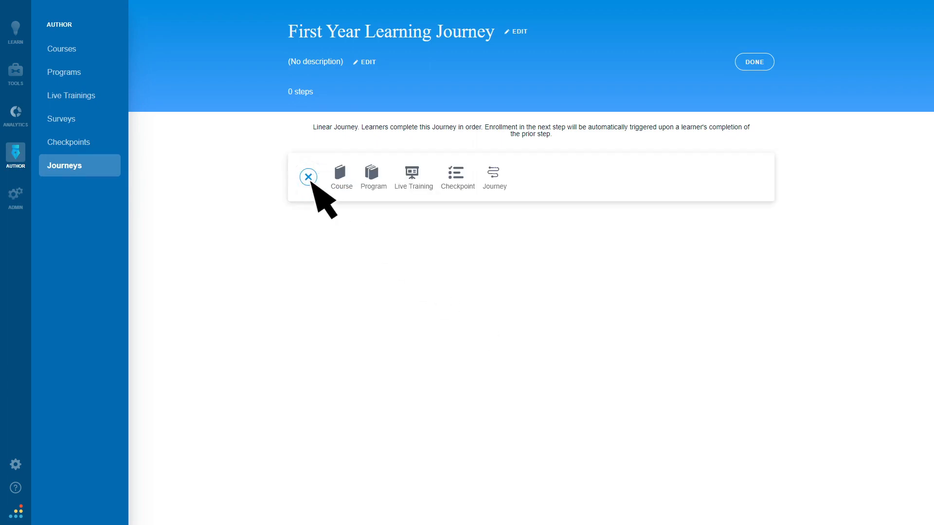
{"action": "left_click", "coordinate": [340, 173]}
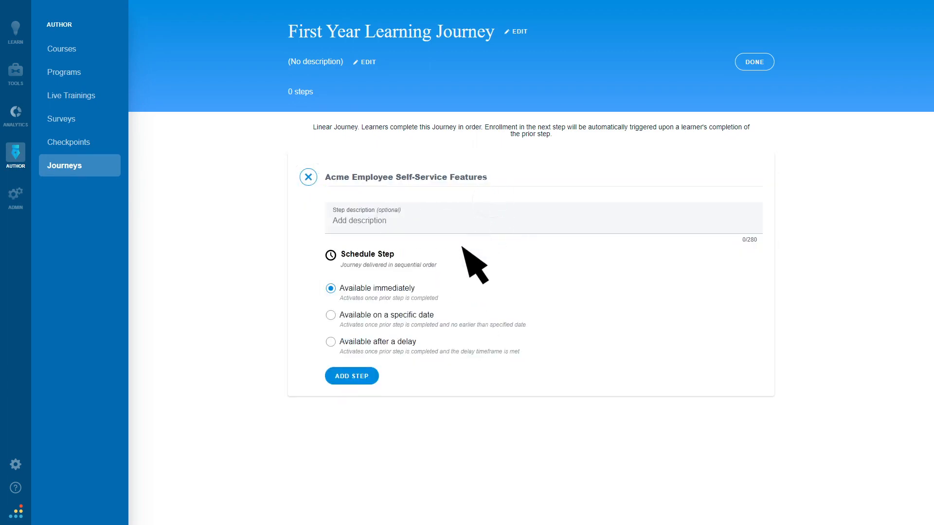
{"action": "left_click", "coordinate": [351, 376]}
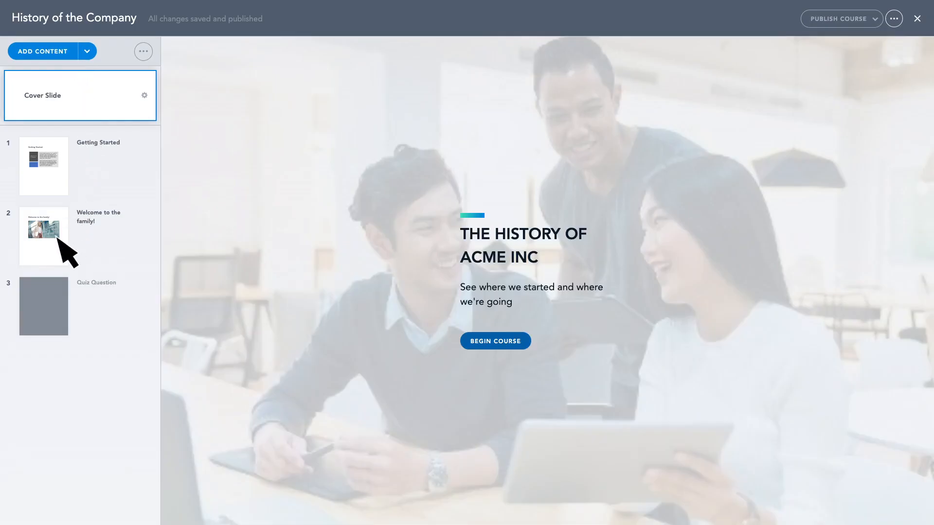
Step: Open the 'Welcome to the family!' slide for editing
{"action": "left_click", "coordinate": [43, 236]}
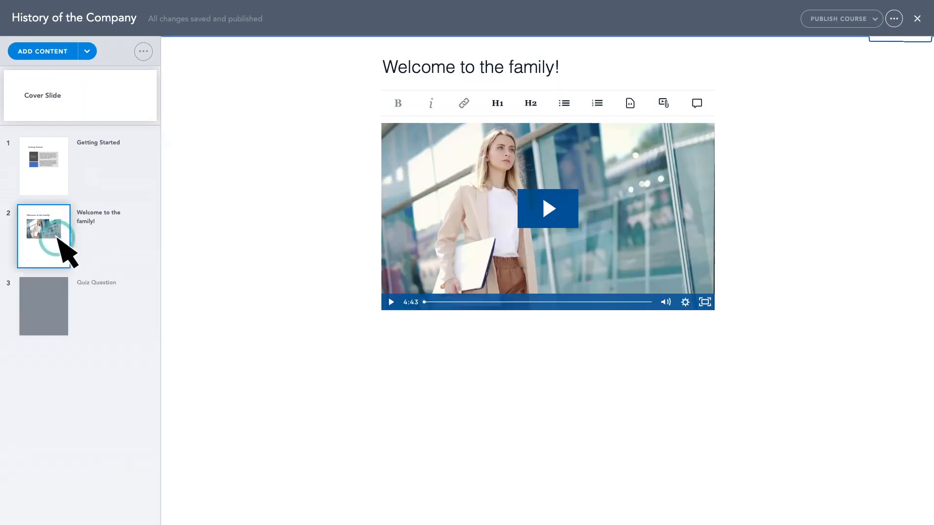
{"action": "mouse_move", "coordinate": [78, 327]}
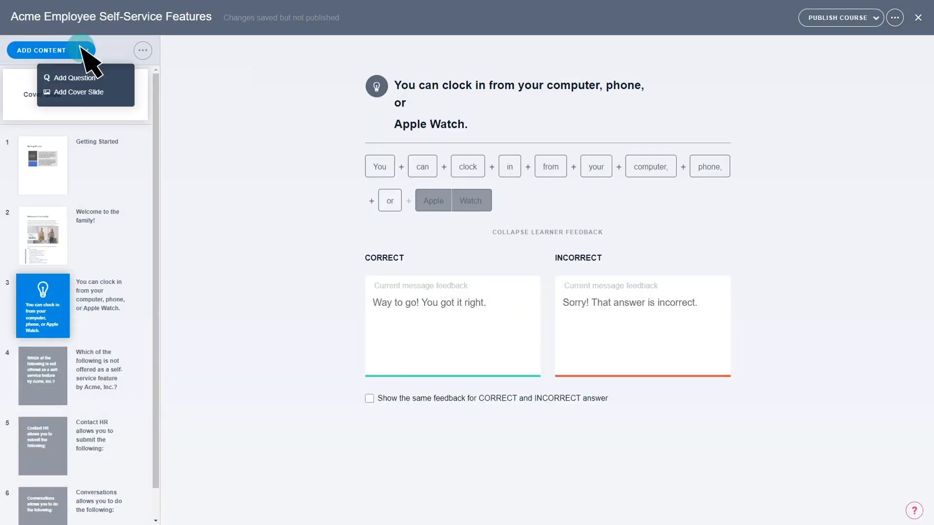
Step: Bring up the Add Question and Add Cover Slide options
{"action": "left_click", "coordinate": [75, 78]}
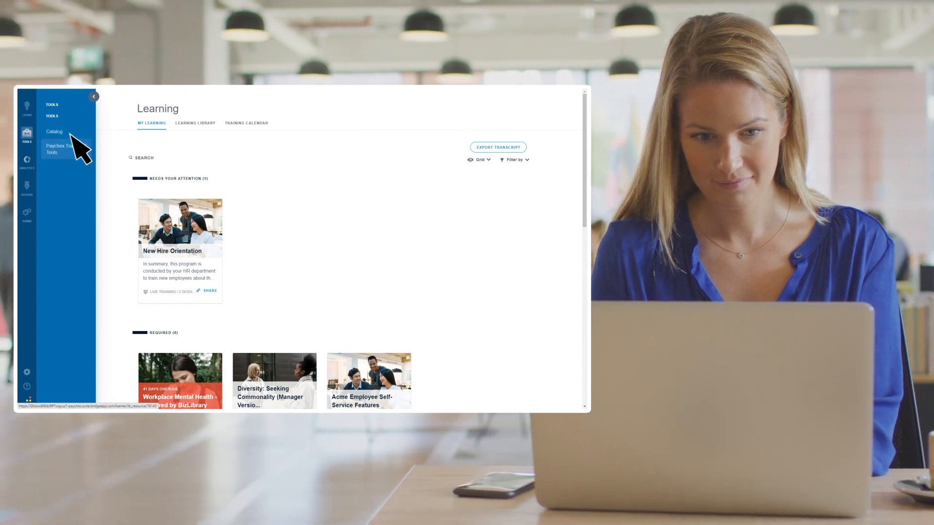
Step: Open the training transcript and view the Workplace Safety Training certificate
{"action": "left_click", "coordinate": [58, 148]}
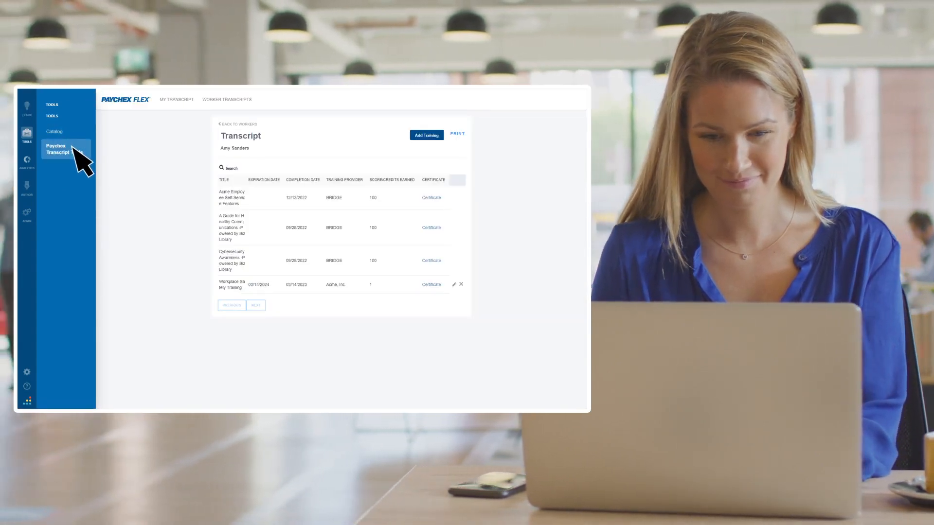
{"action": "left_click", "coordinate": [431, 284]}
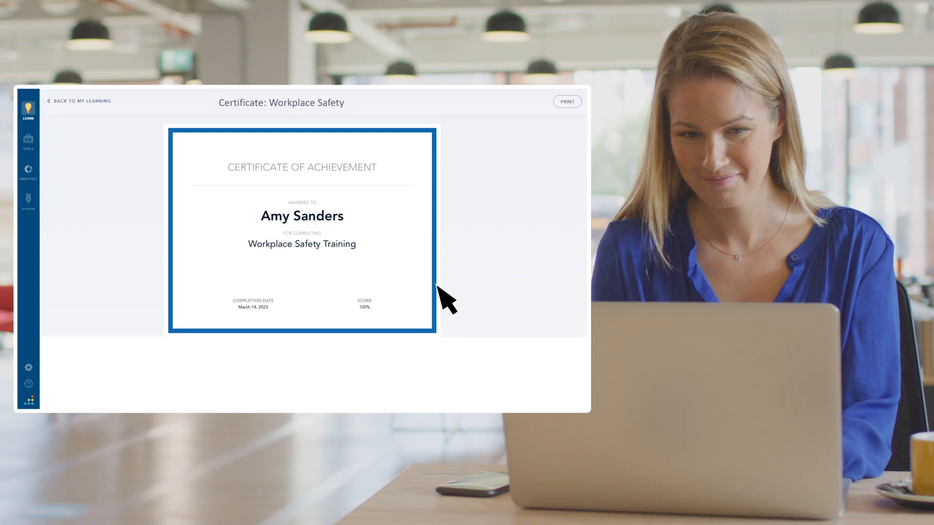